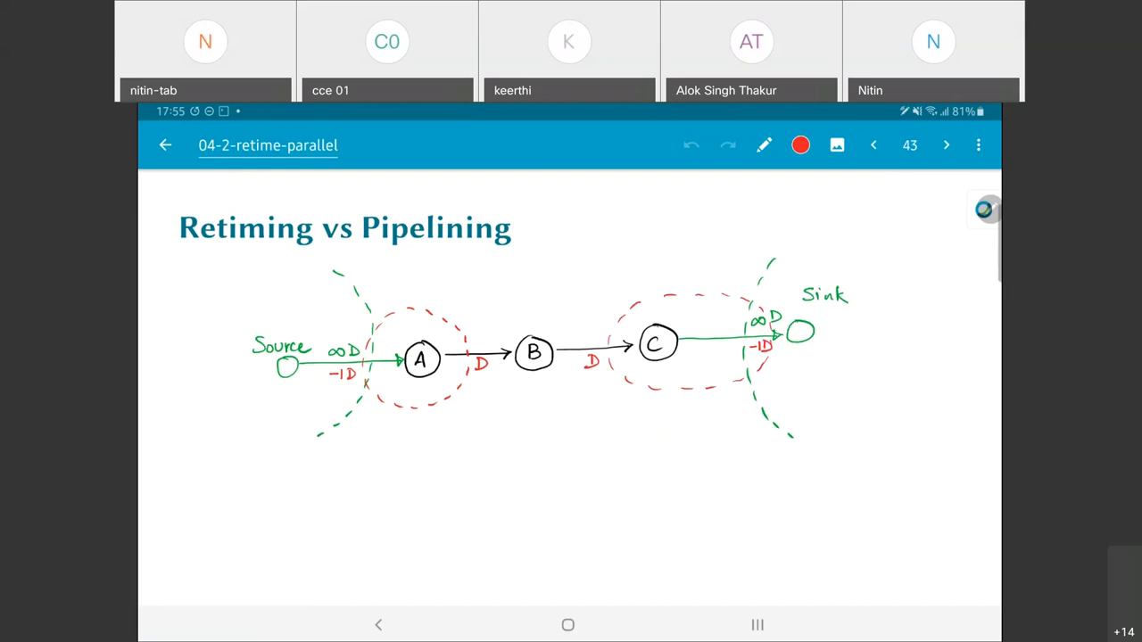
Step: Skip ahead then step back to slide 44, the Retiming vs Pipelining diagram with delay D on both edges
click(945, 144)
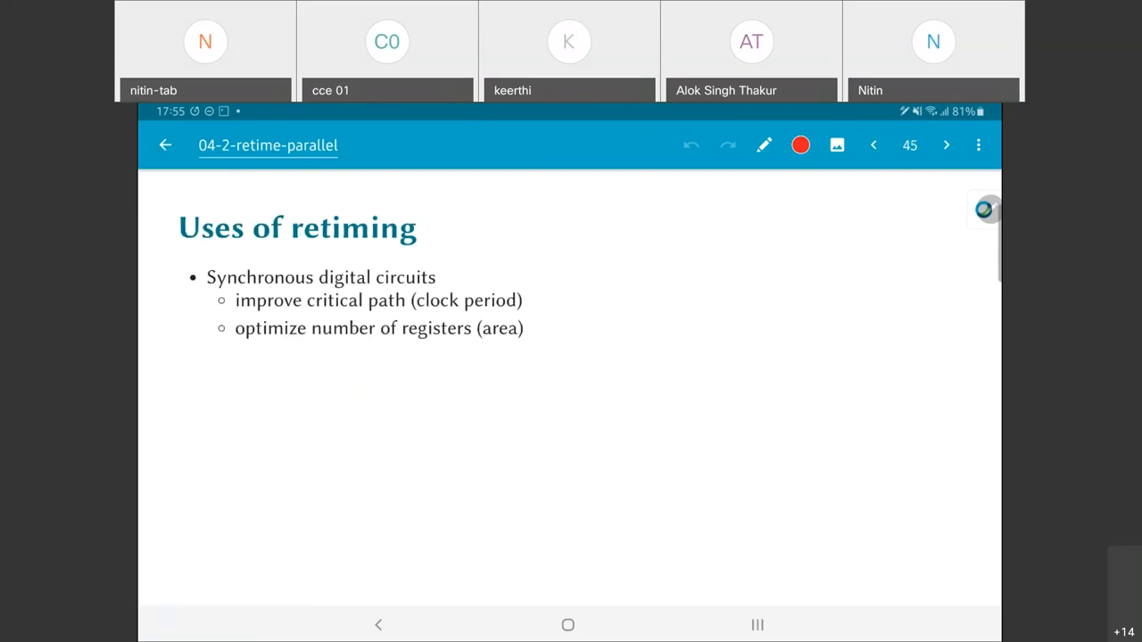
click(874, 144)
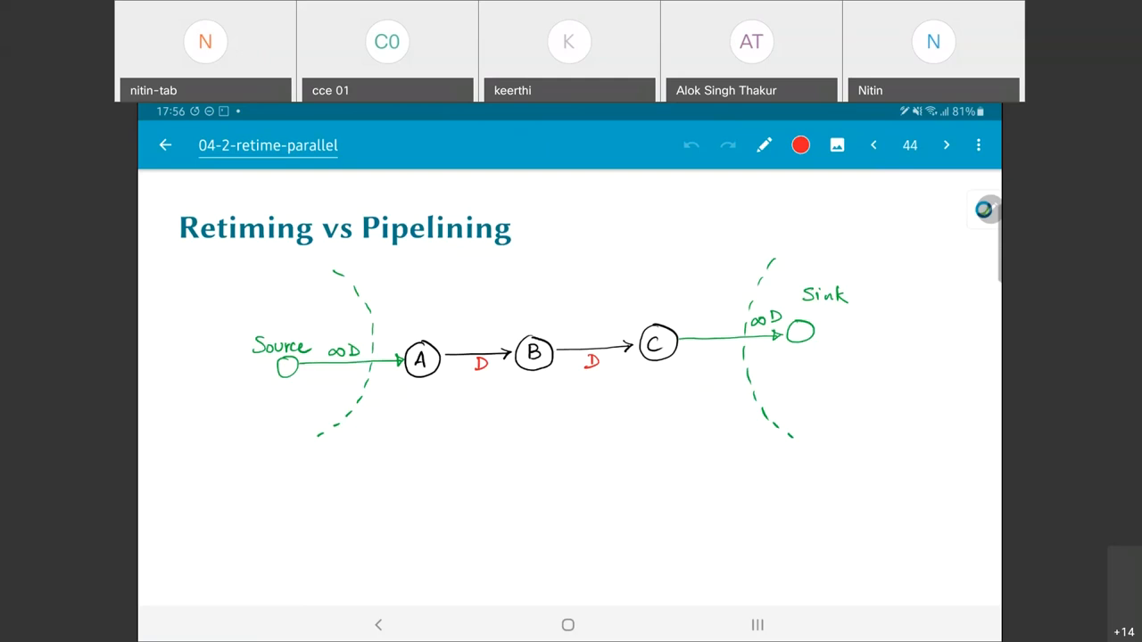
Step: Advance to slide 48, the Uses of retiming list with General dataflow graphs bullets revealed
click(946, 144)
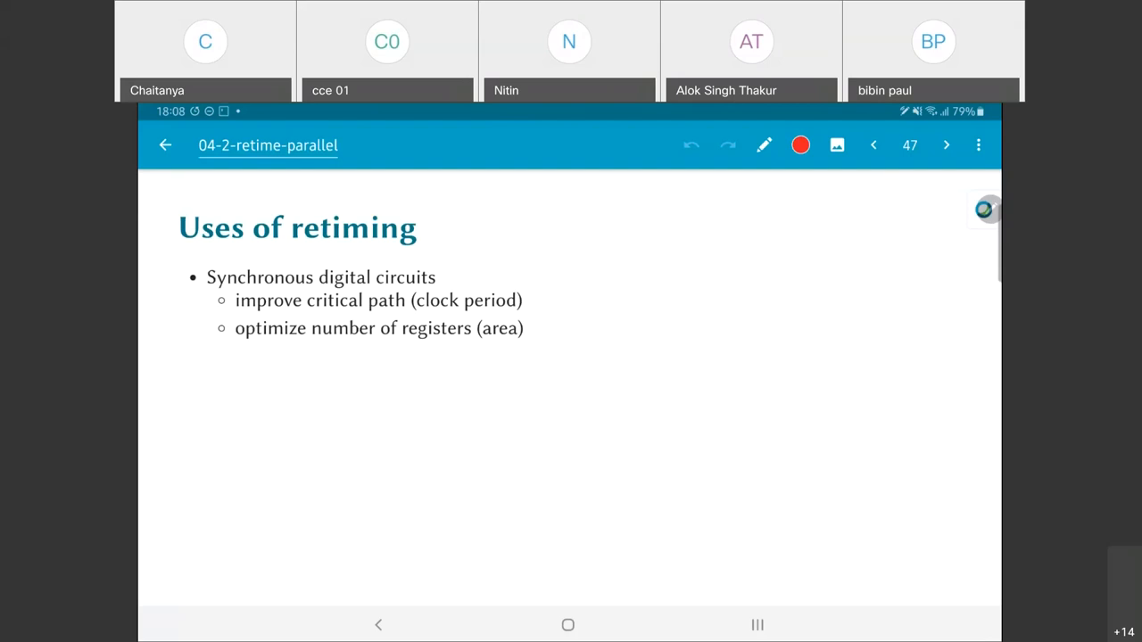
click(946, 144)
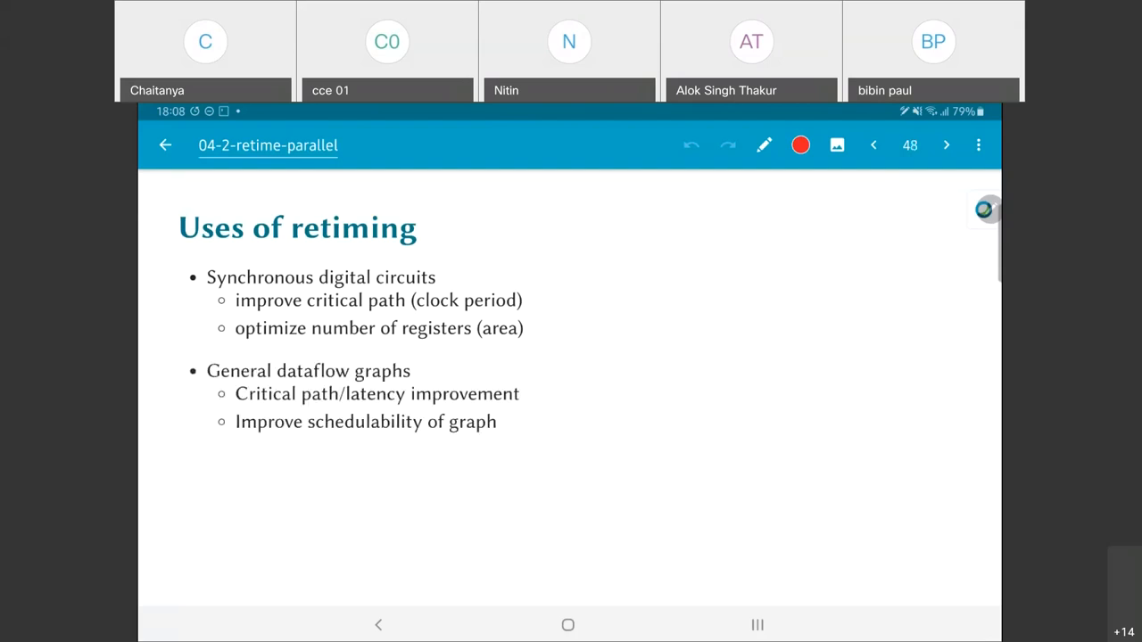